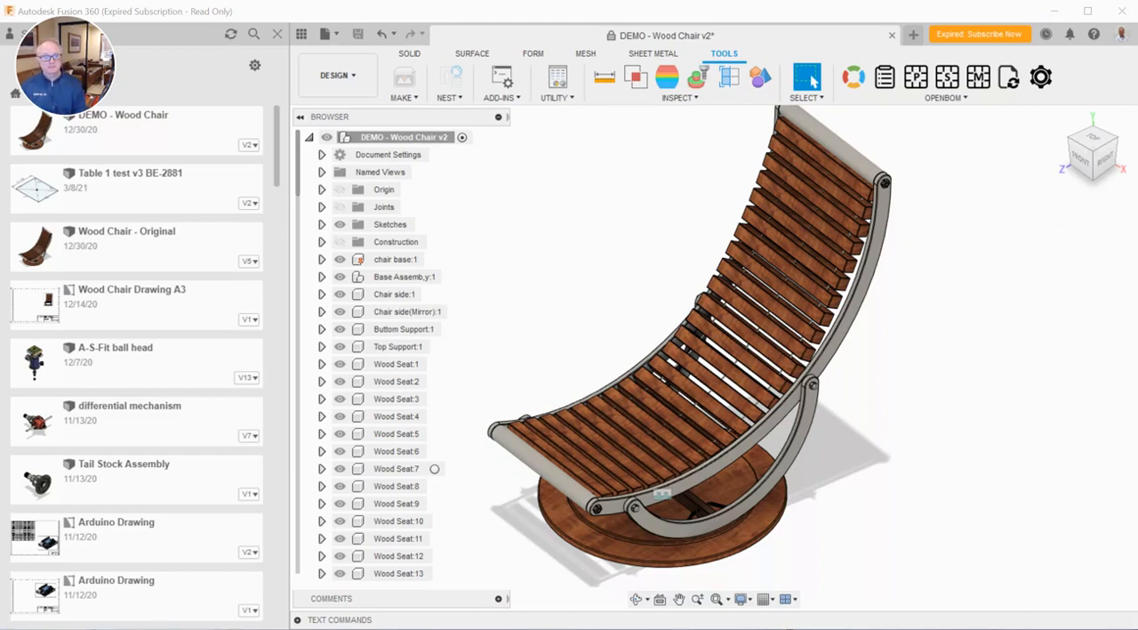
mouse_move(507, 345)
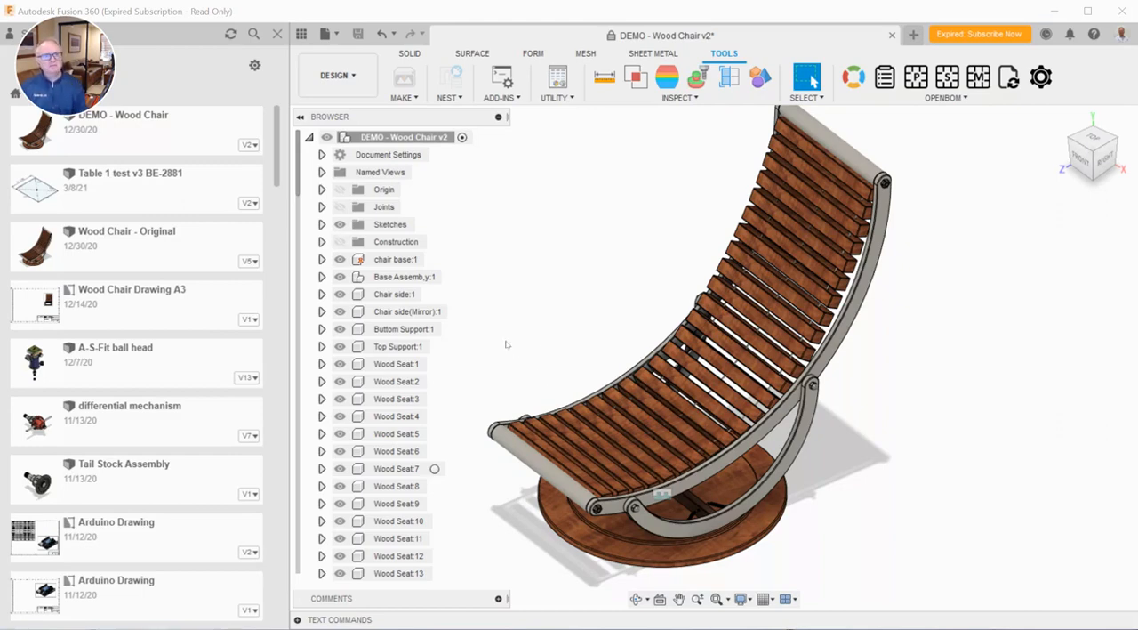
Review the chair base component's properties, noting its empty description, then dismiss them.
right_click(395, 260)
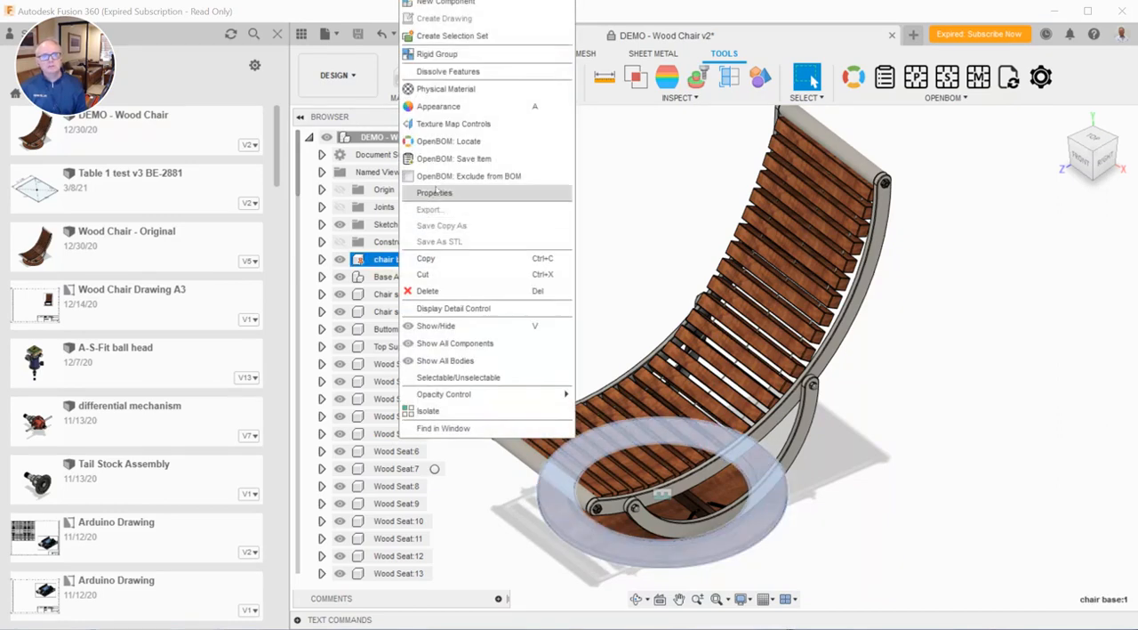
click(434, 192)
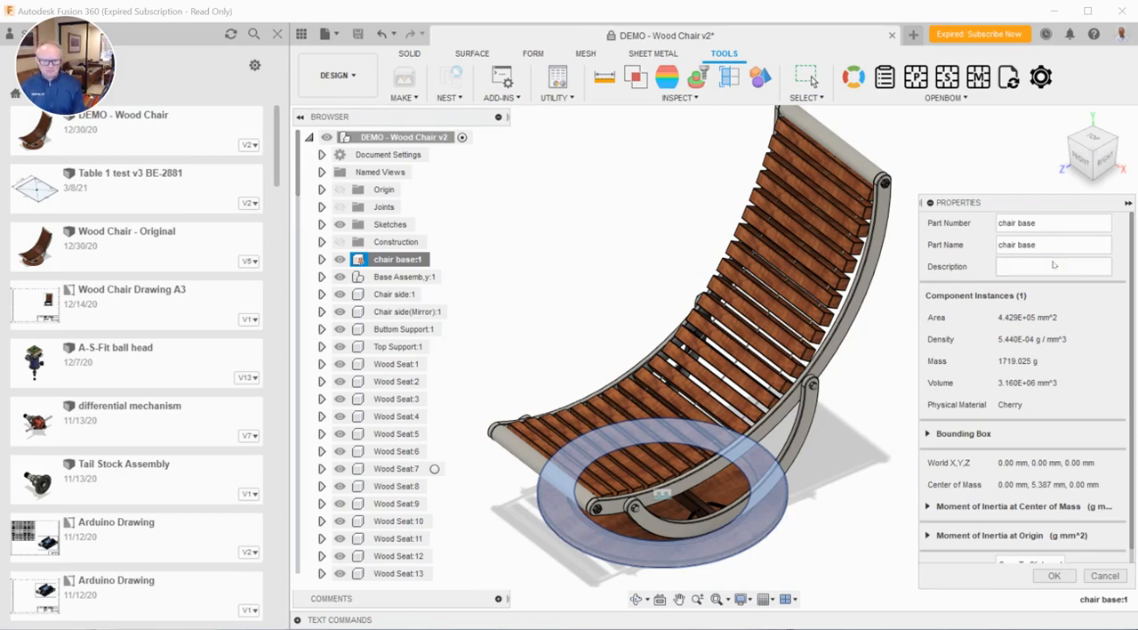
click(1053, 267)
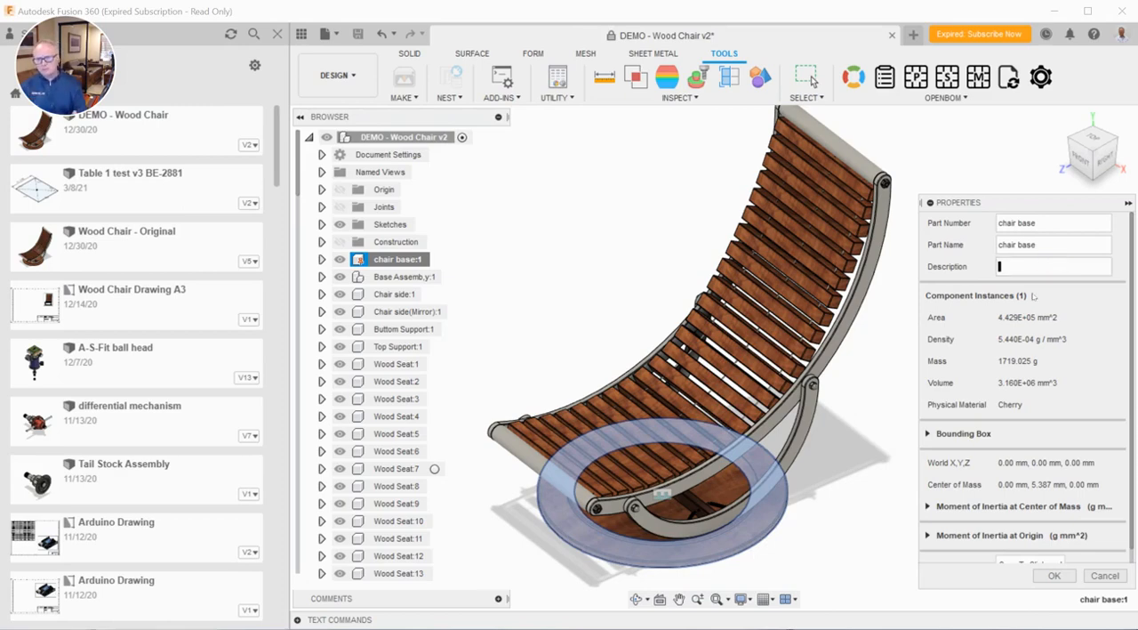
click(1054, 576)
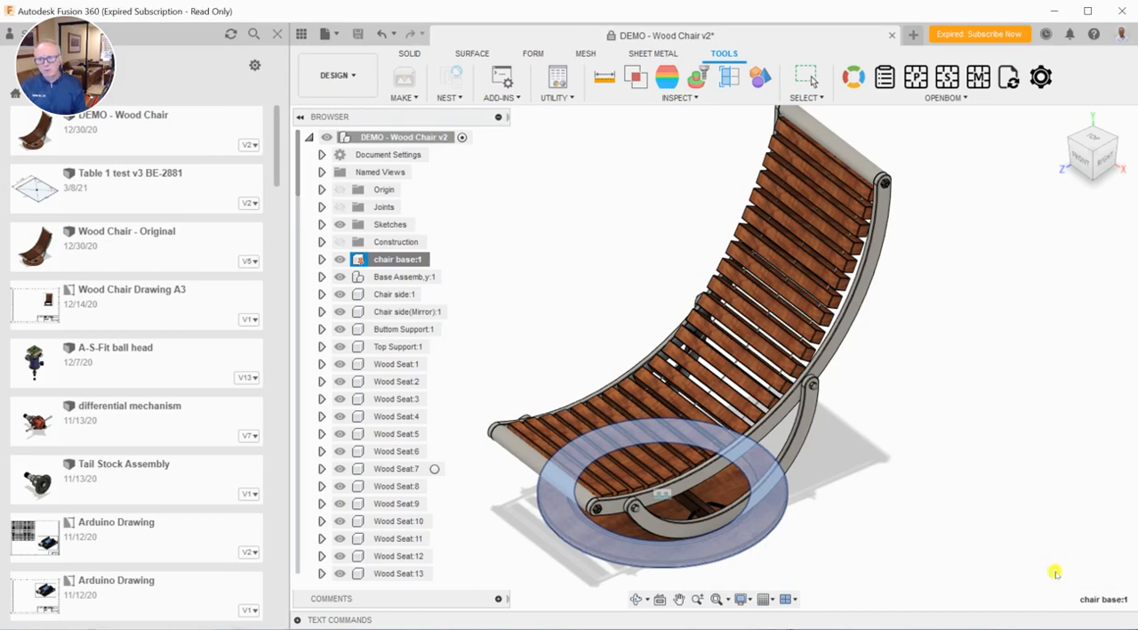
Open the DEMO - Wood Chair BOM inside Fusion via OpenBOM.
click(397, 363)
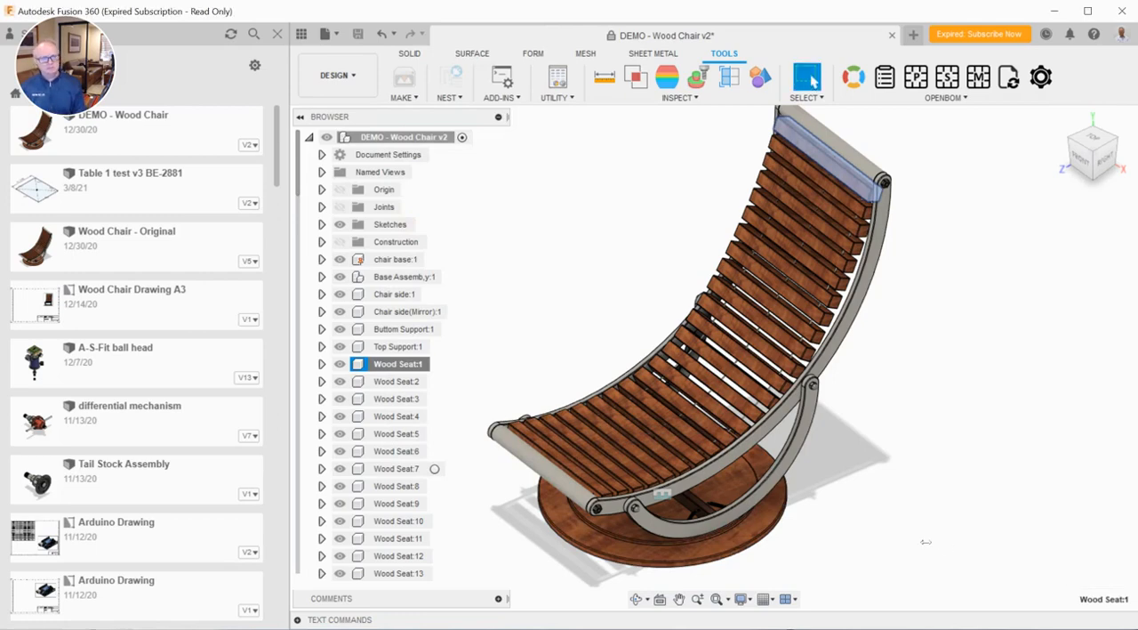
mouse_move(1074, 322)
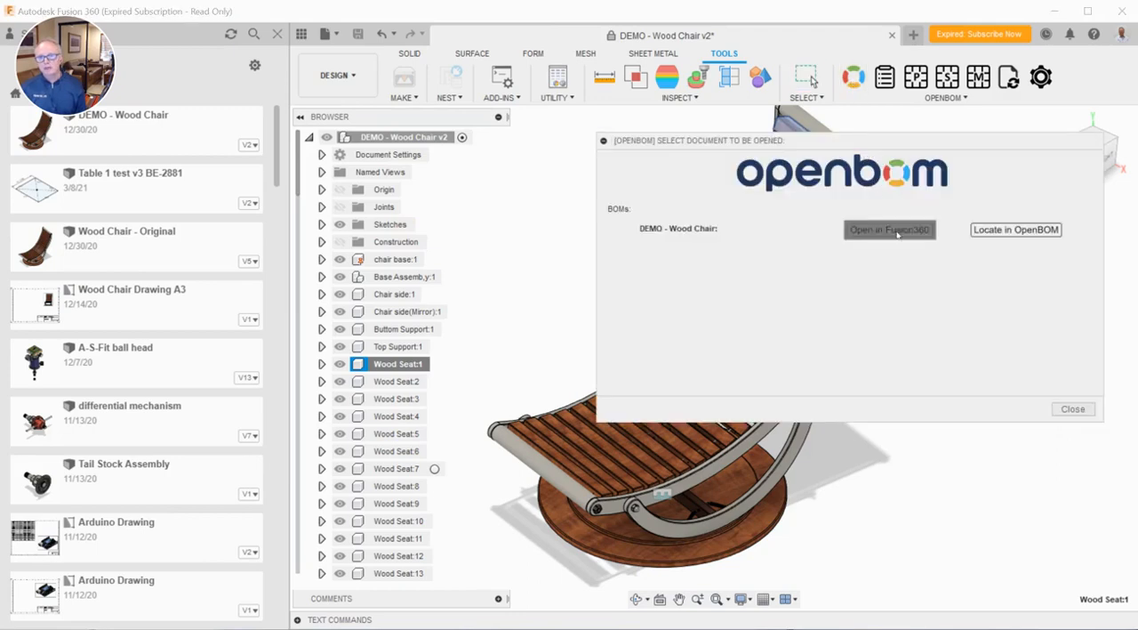
click(890, 229)
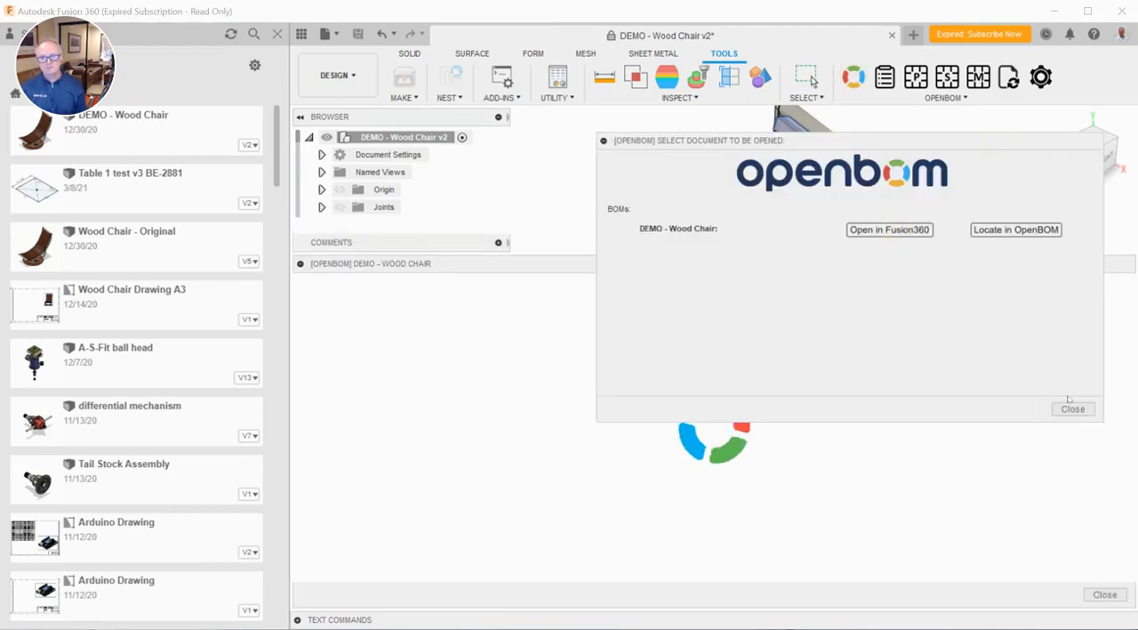
Enter 'Base, ZZZ' as the Chair base row's description in the BOM grid.
click(890, 229)
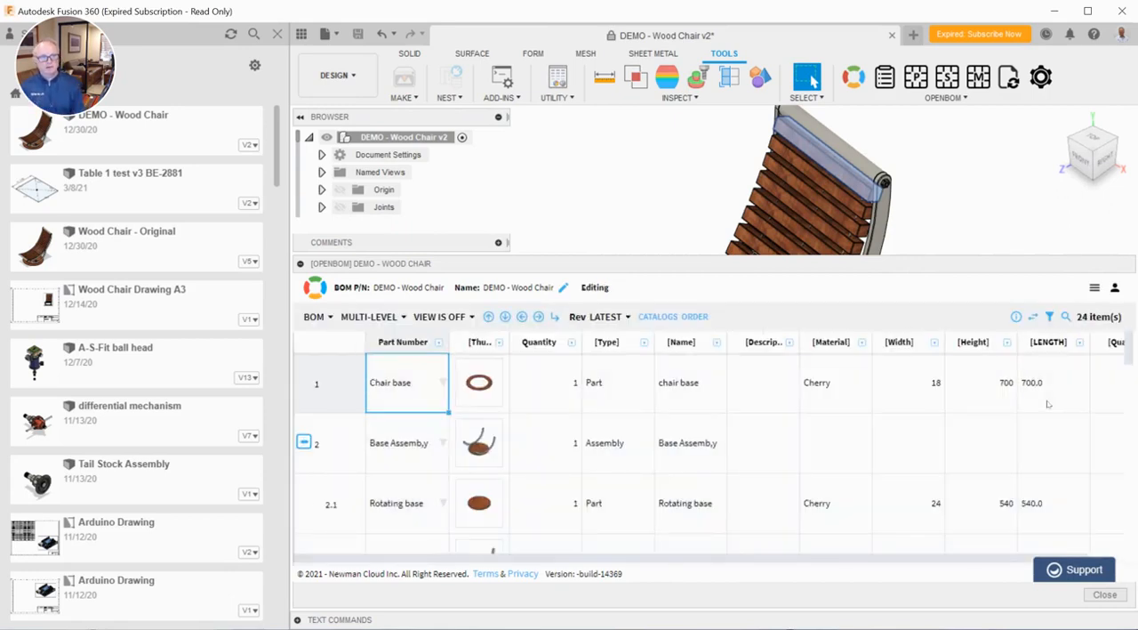
mouse_move(409, 386)
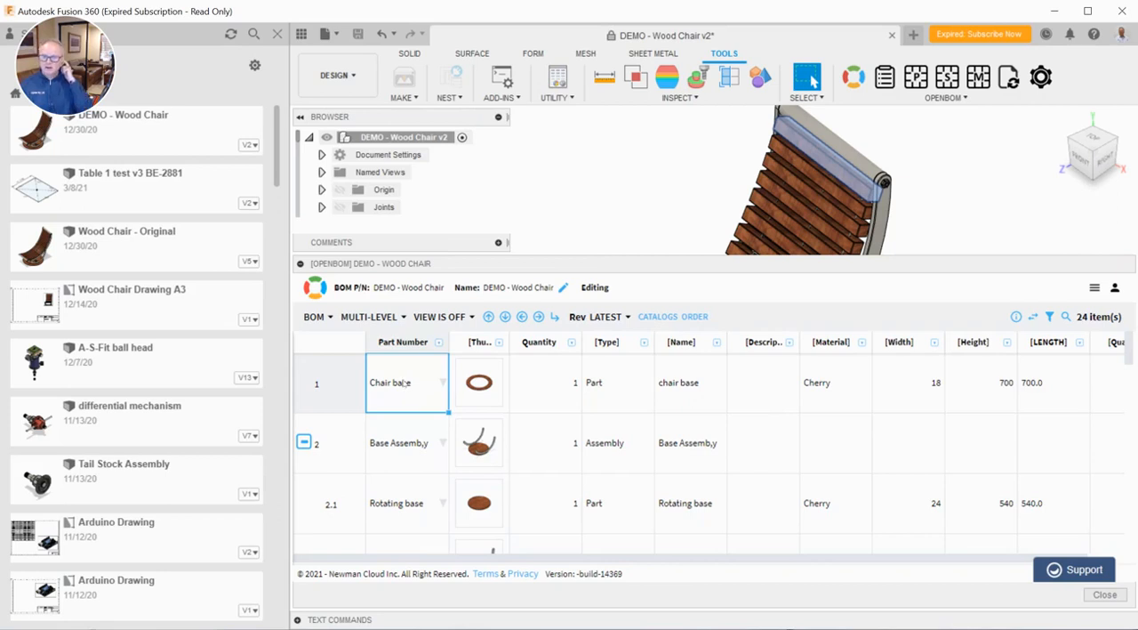
mouse_move(412, 390)
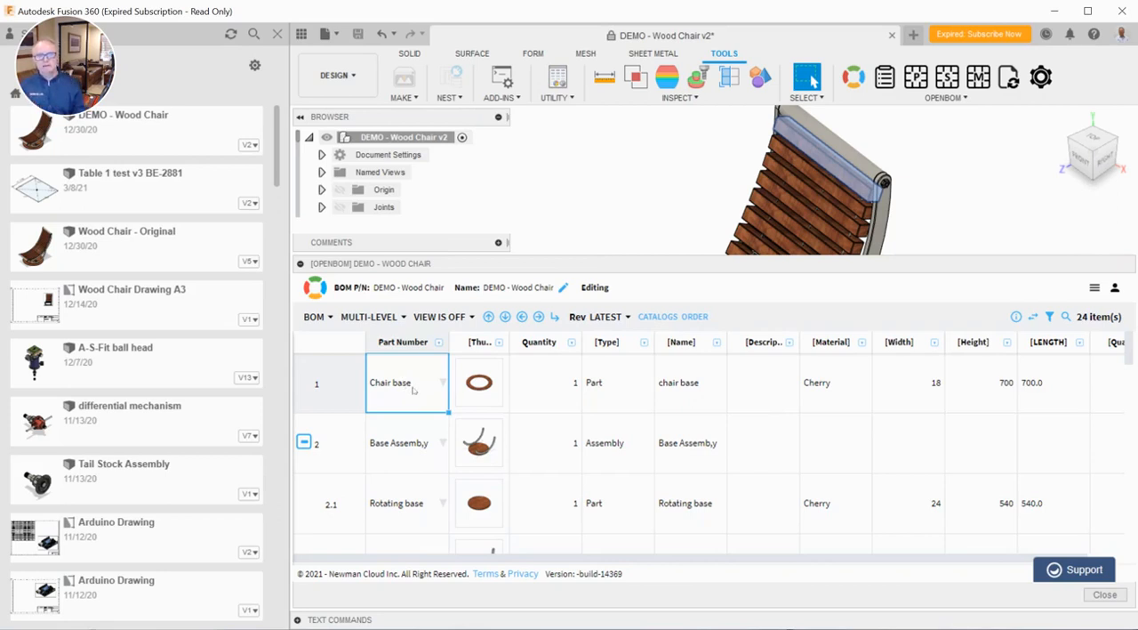
mouse_move(996, 398)
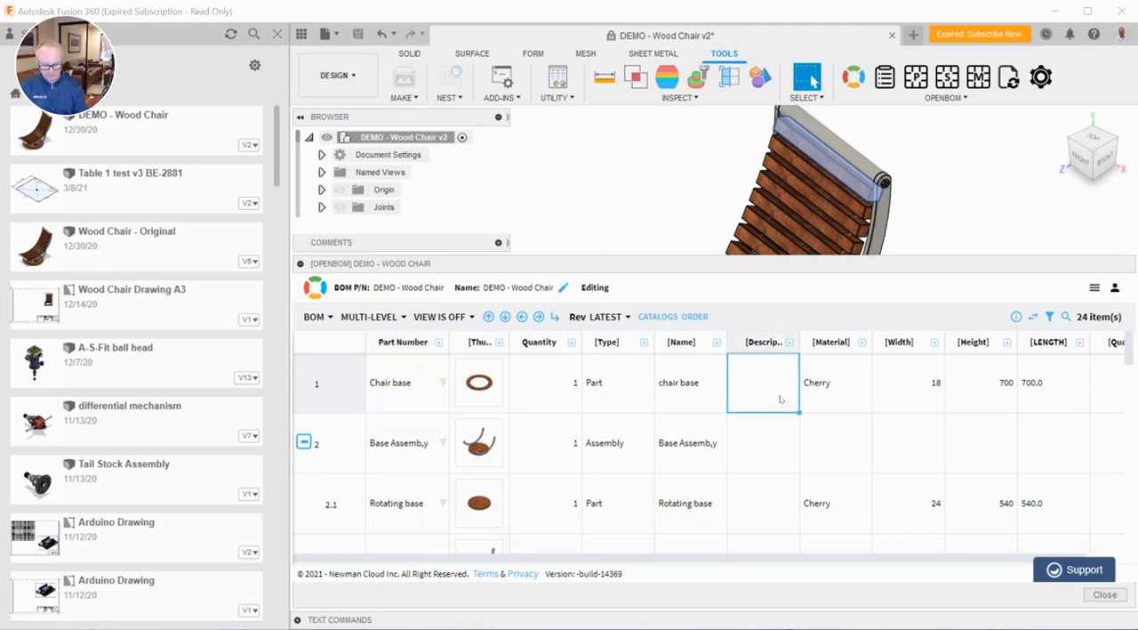
text(Base,)
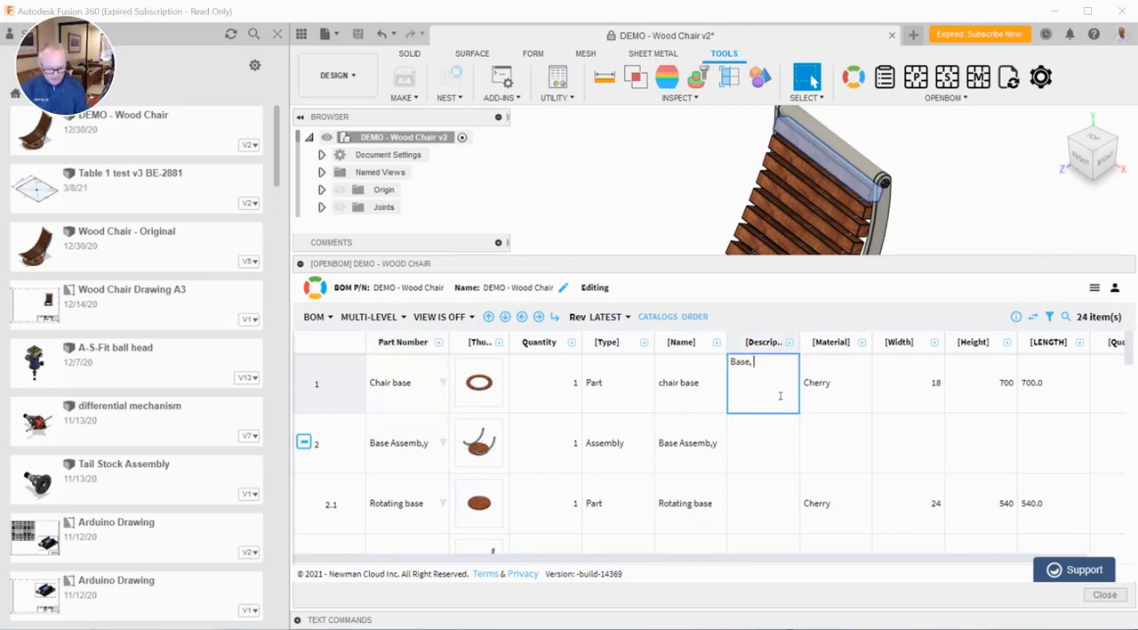
text(ZZZ)
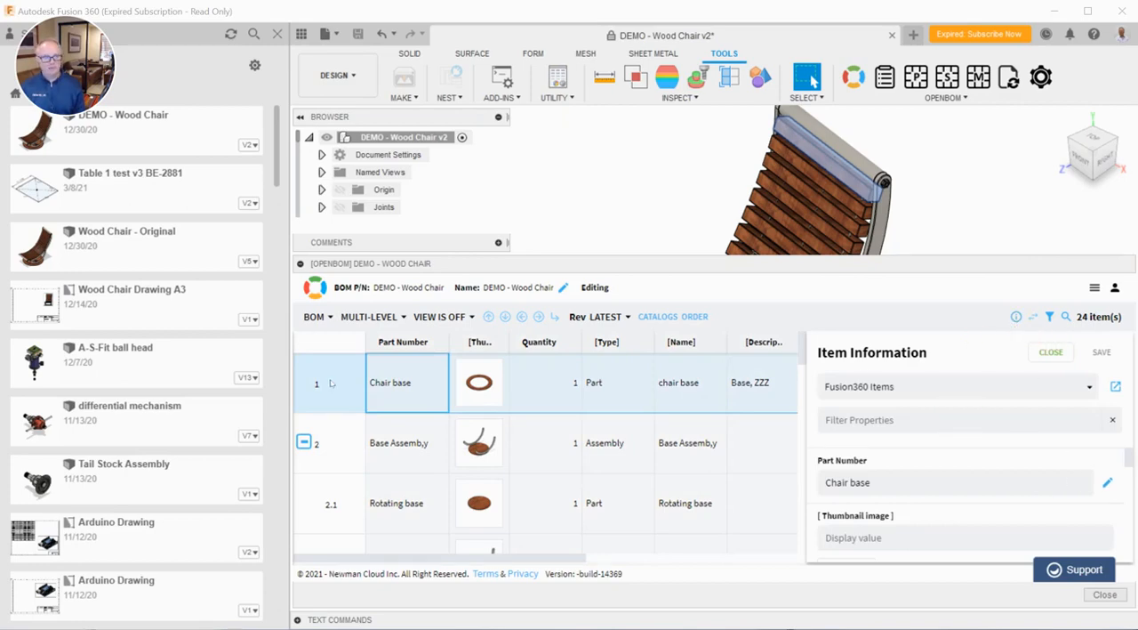
mouse_move(1016, 316)
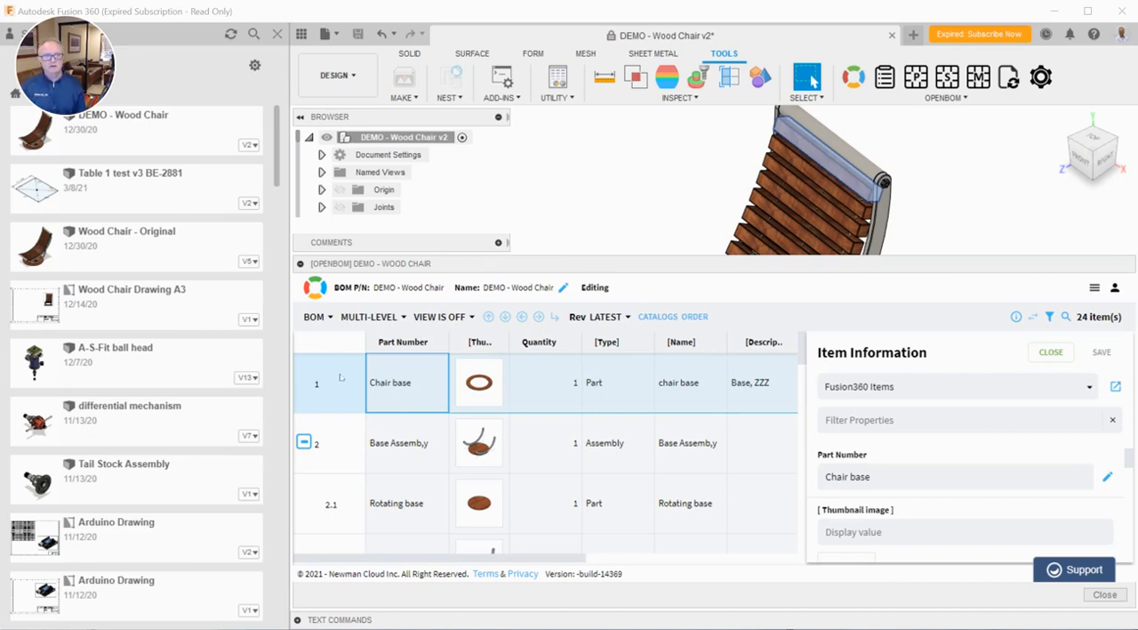
mouse_move(1016, 316)
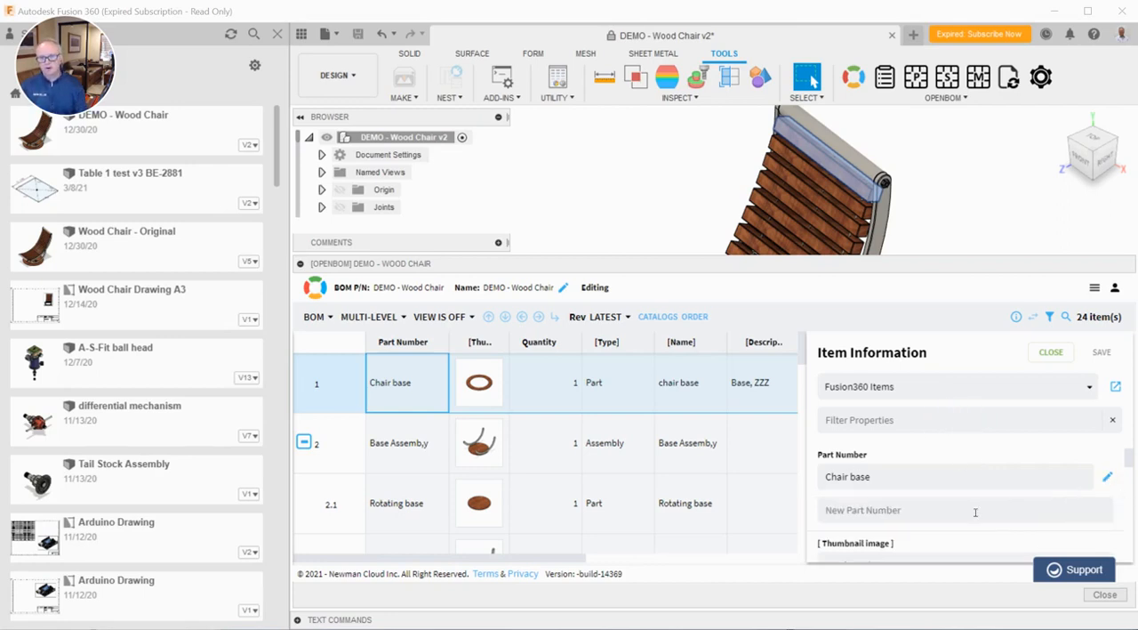
Assign part number CB-100 to Chair base in the Item Information panel and save.
text(CB-100)
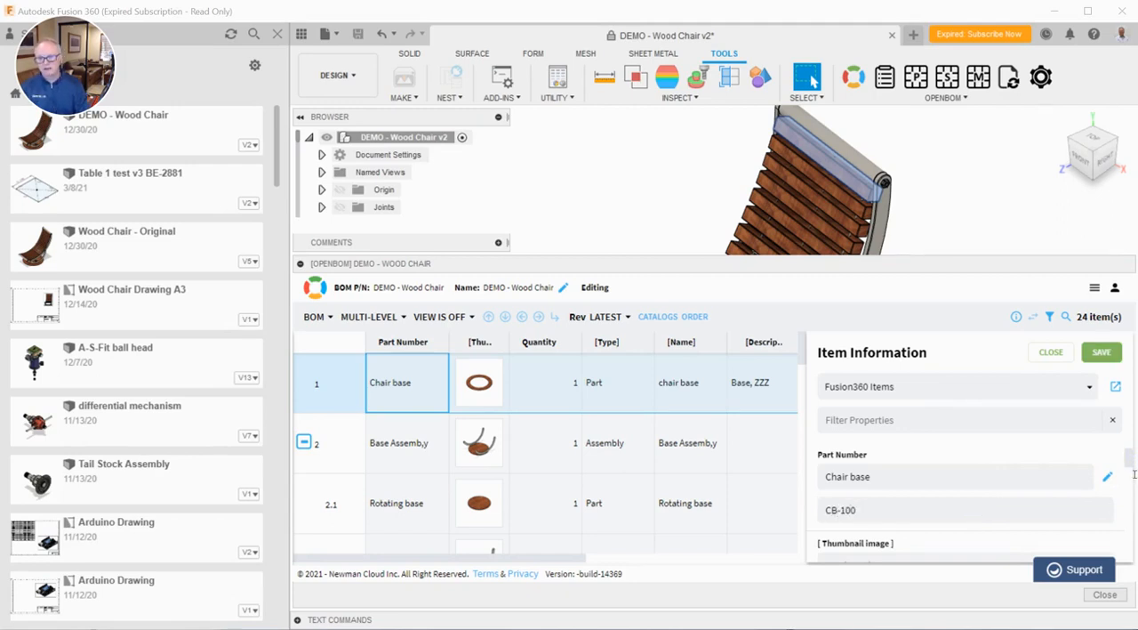
scroll(down, 3)
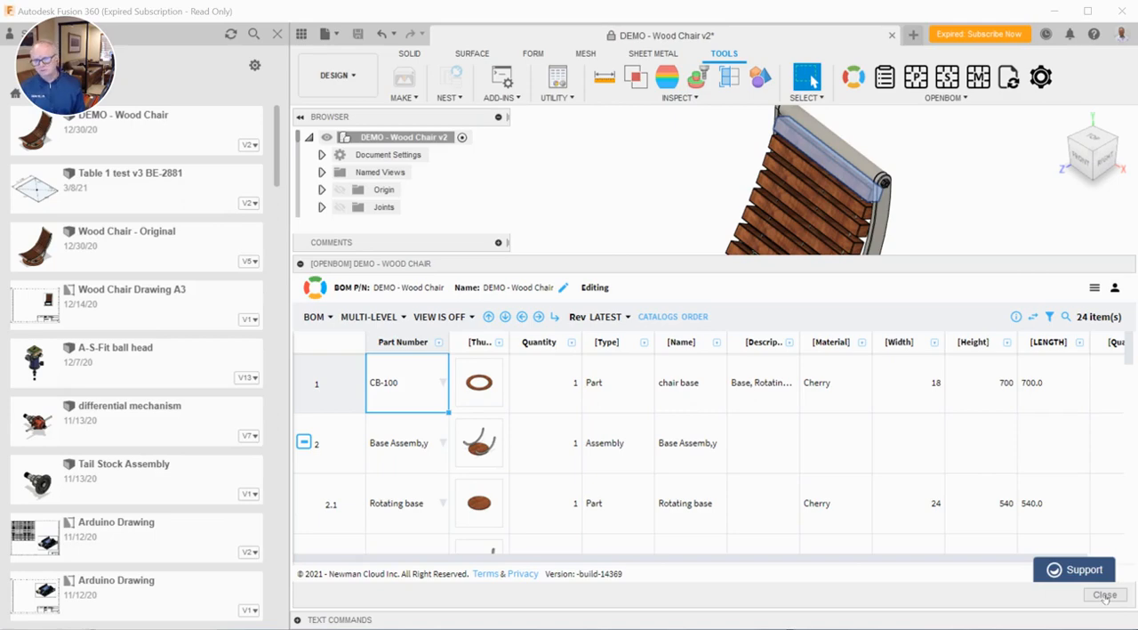
Run OpenBOM Update CAD properties (1 component updated), then select chair base:1.
click(1105, 594)
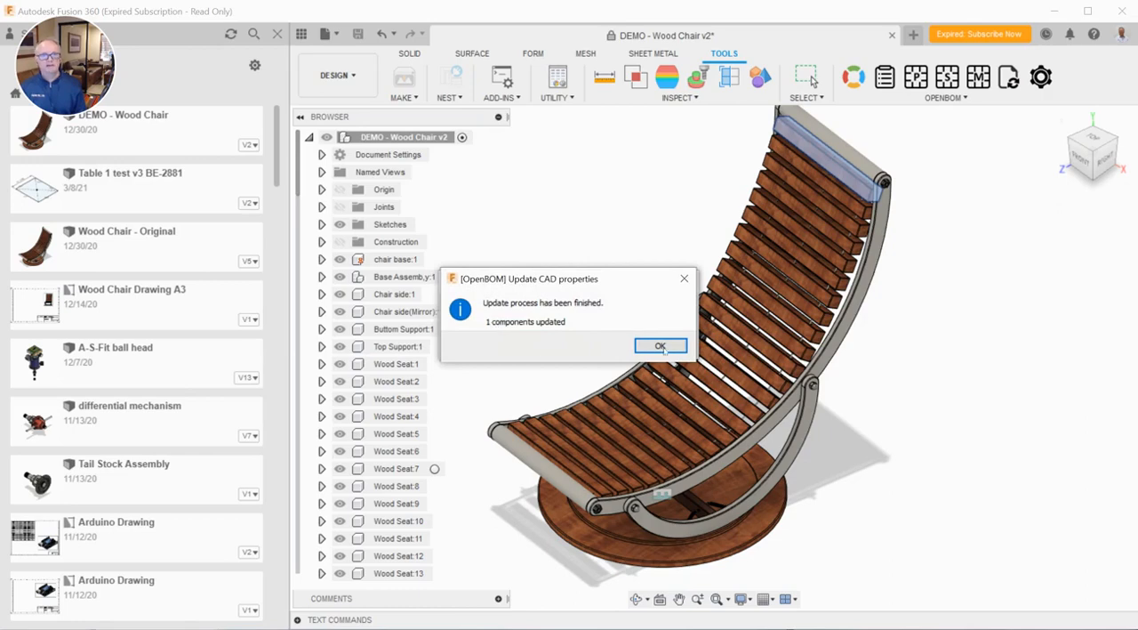
click(661, 345)
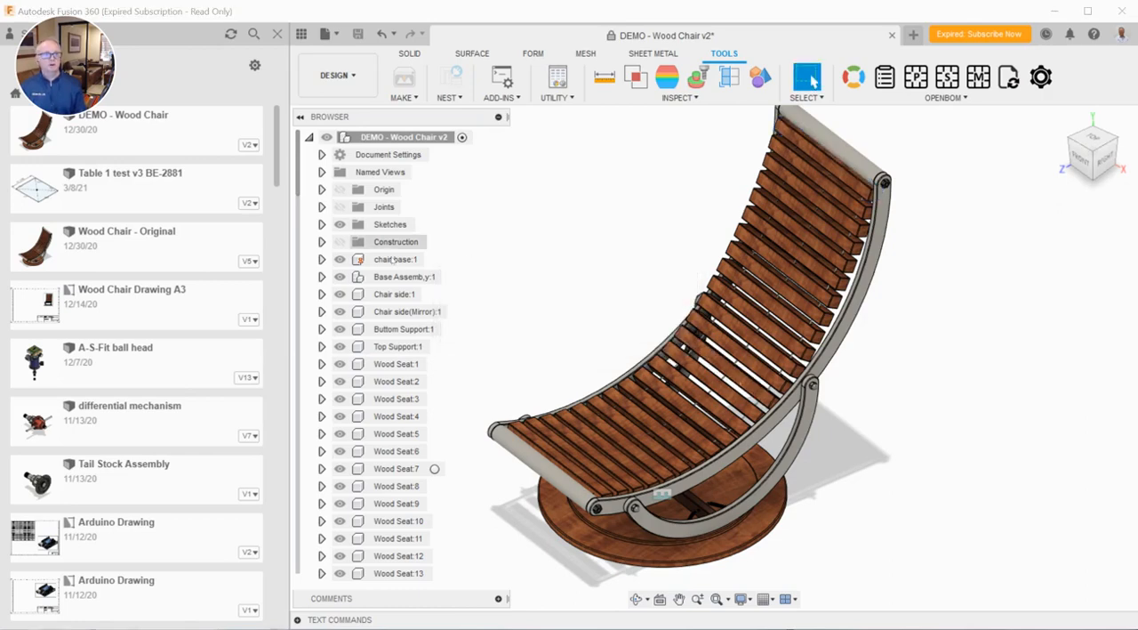
click(395, 260)
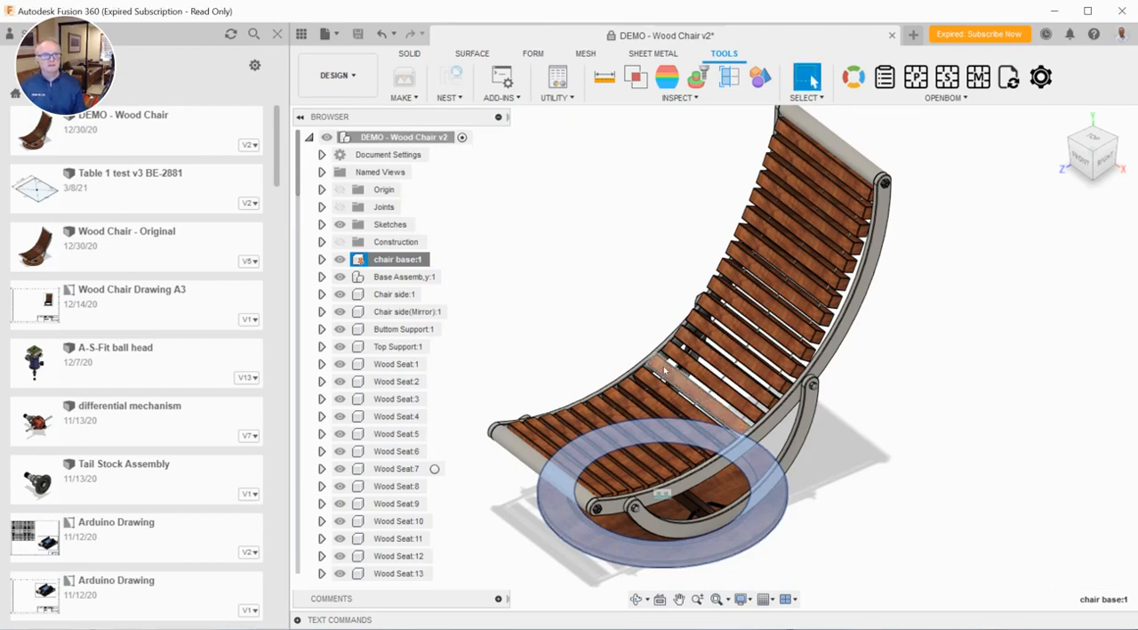
mouse_move(852, 76)
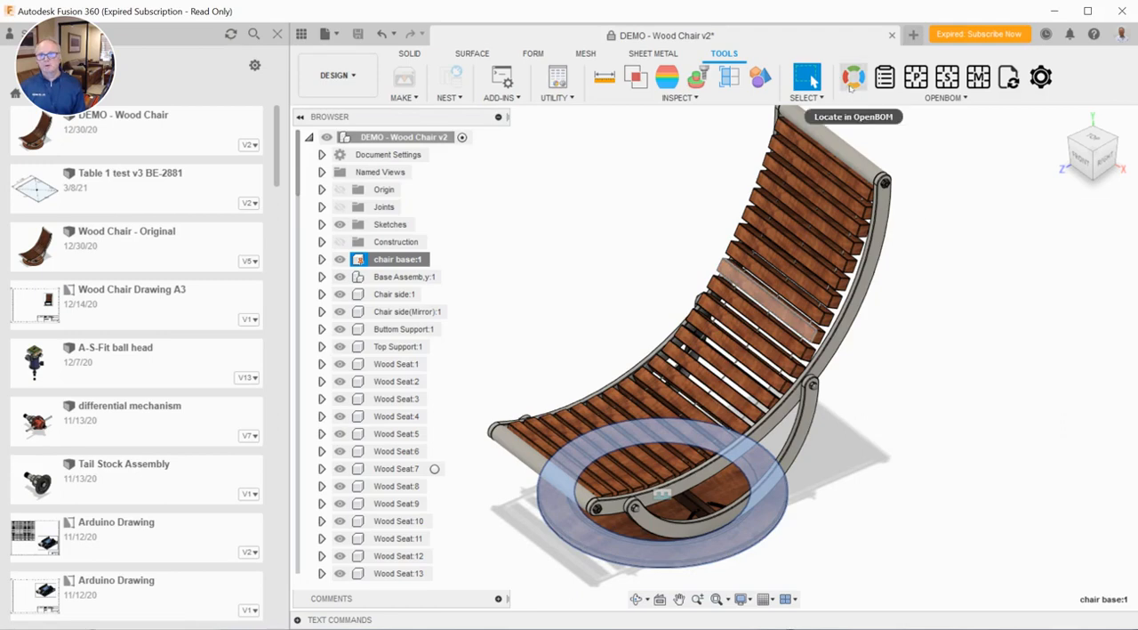
Locate and select the Bottom Support row and show its item details.
click(852, 77)
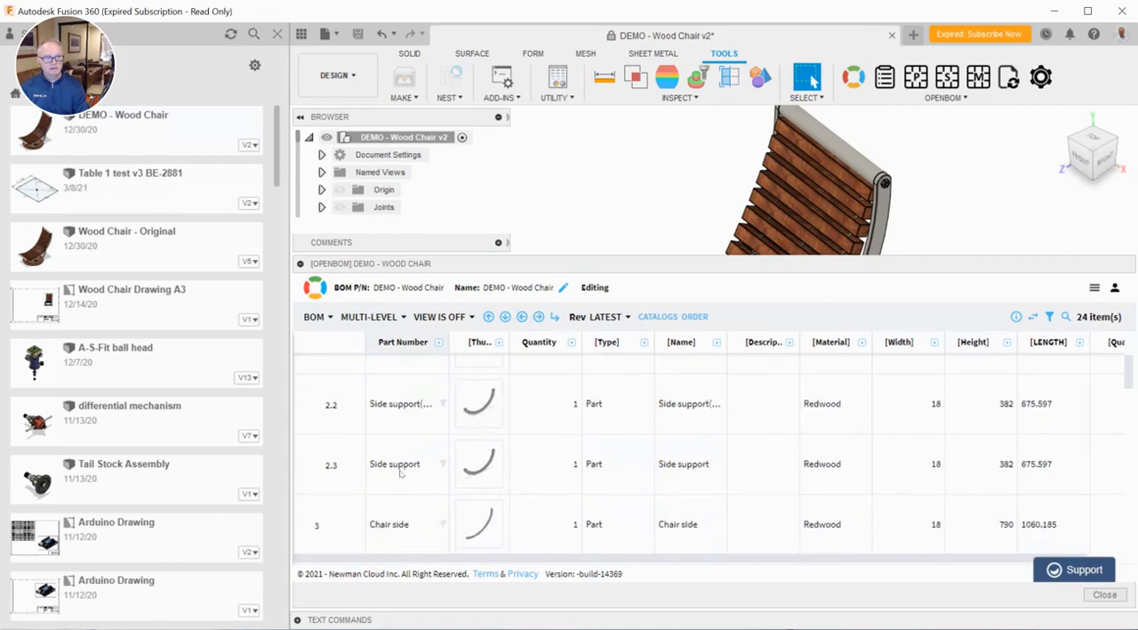
scroll(down, 3)
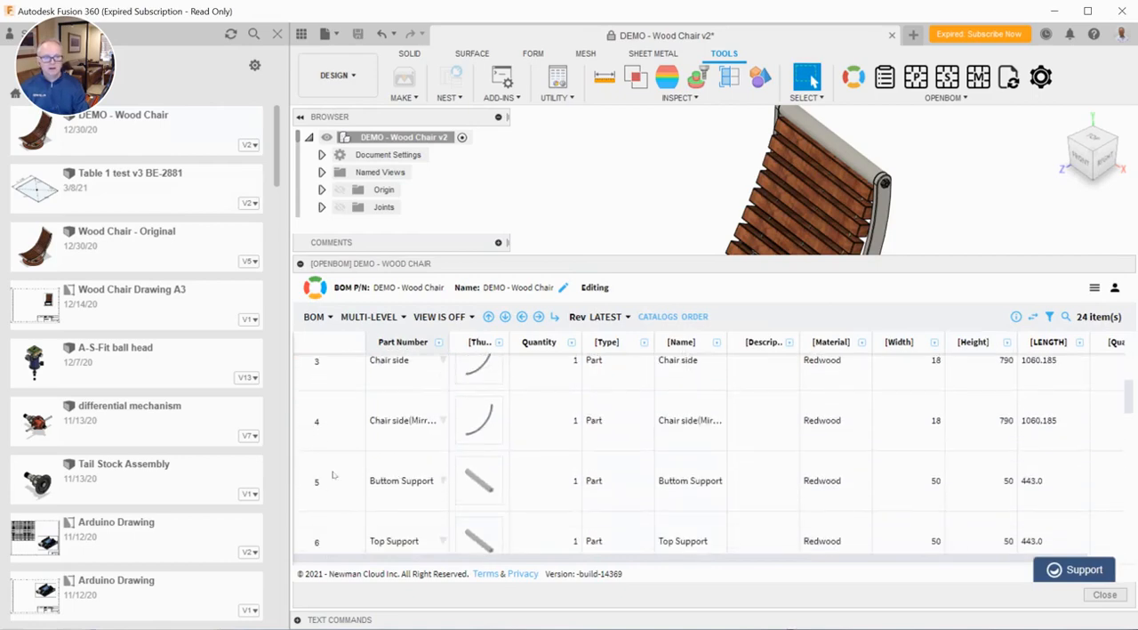
click(402, 480)
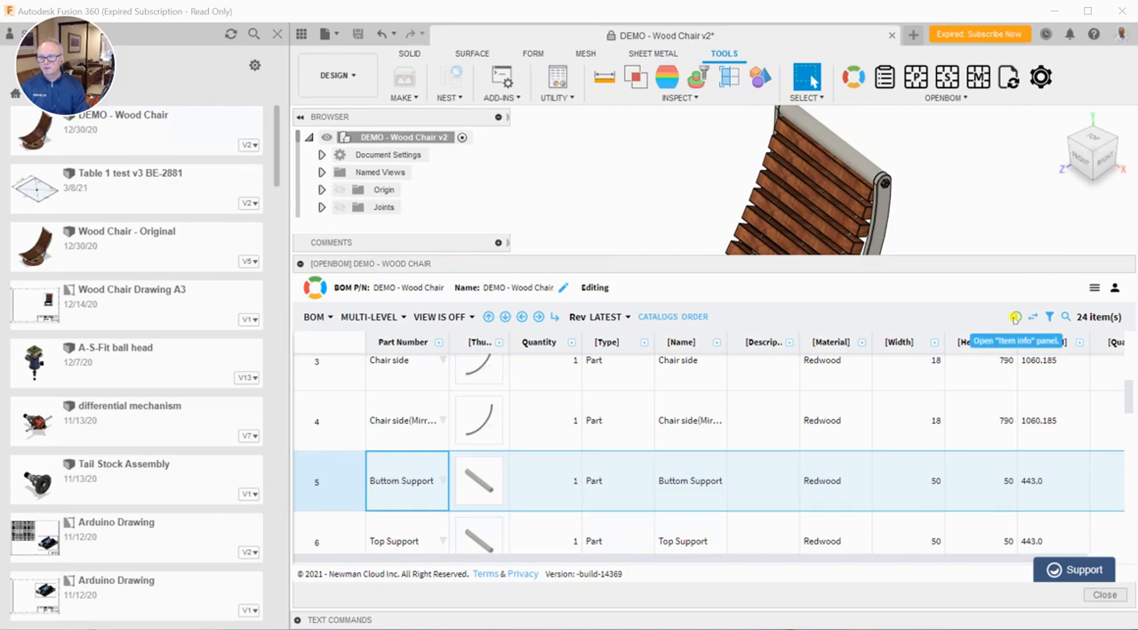
click(1016, 316)
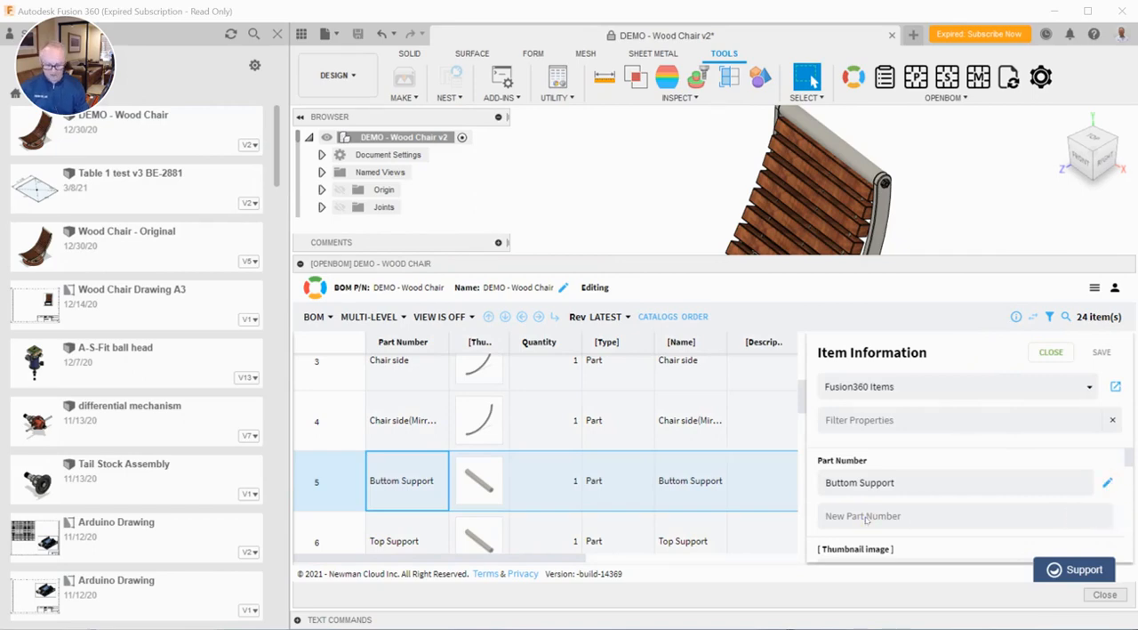
Set Bottom Support's part number to BSP-100 and description to 'Bottom Support 5', then save.
text(BSP)
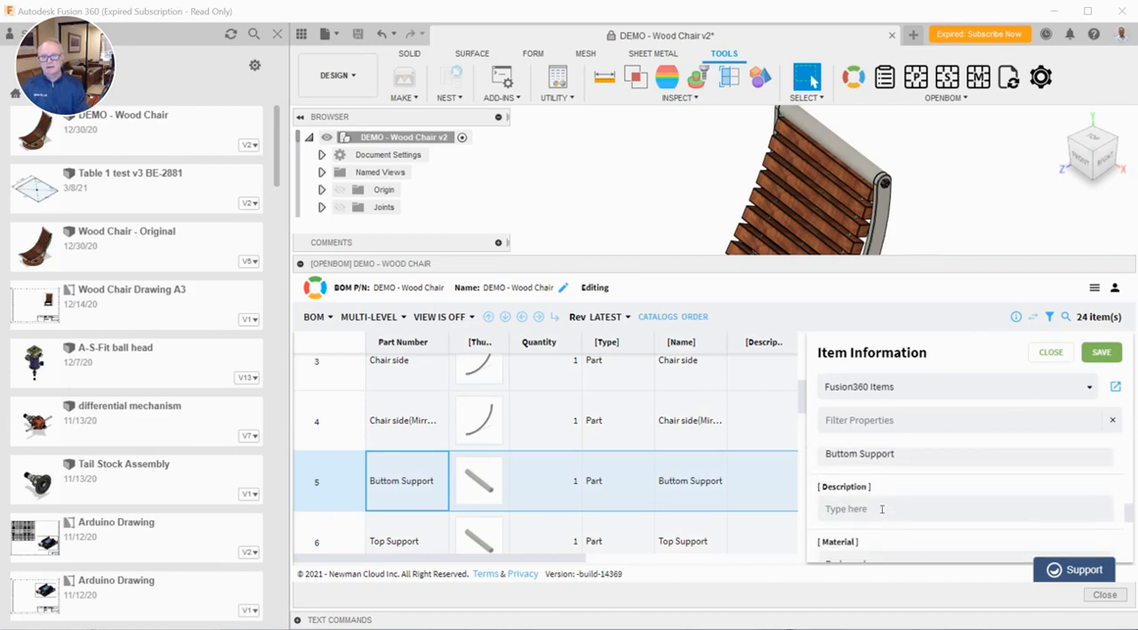
text(Bottom)
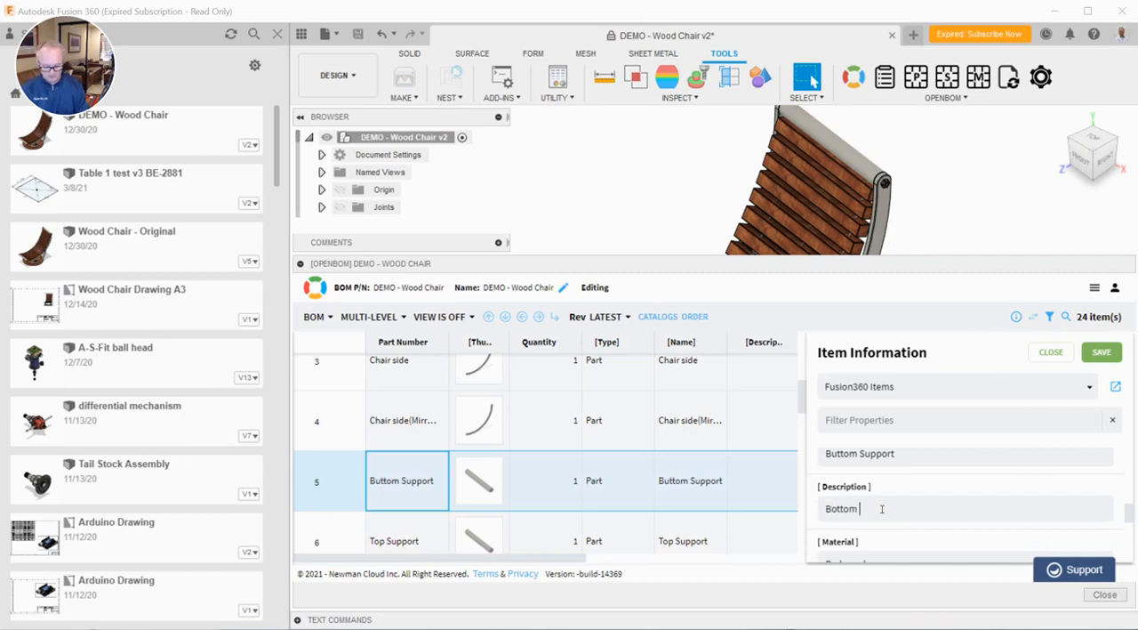
text(Support 5)
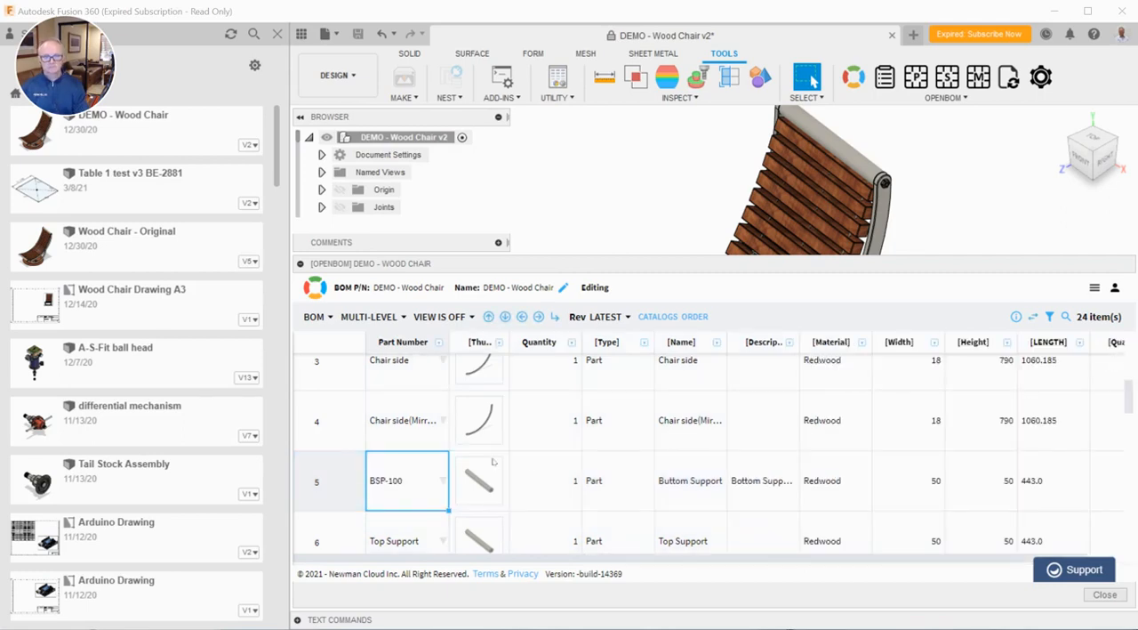
mouse_move(550, 471)
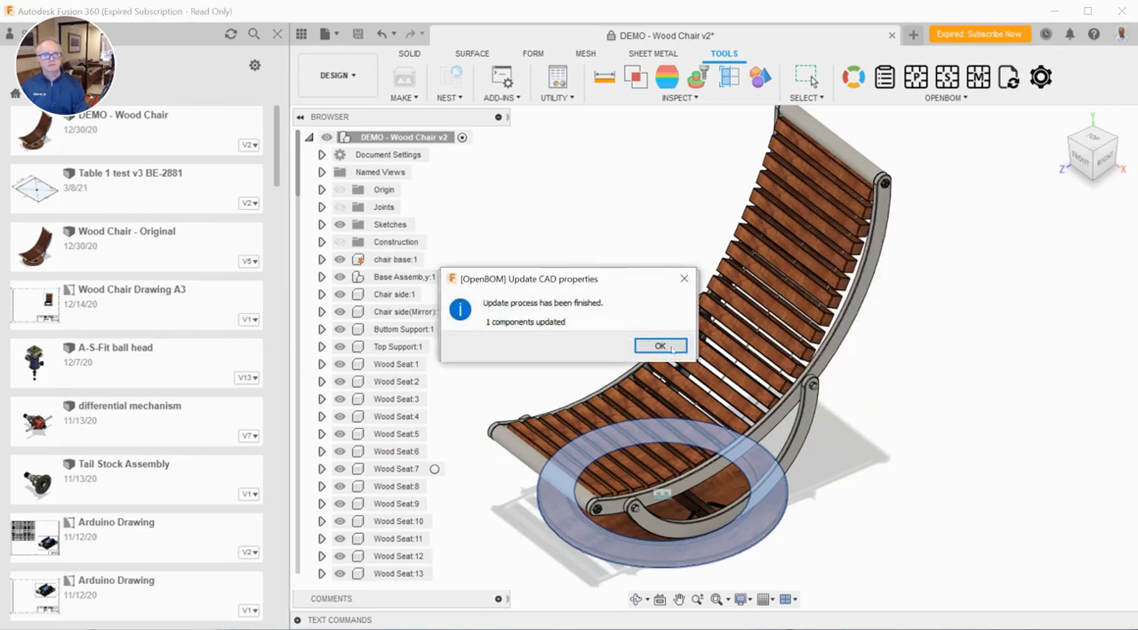
Confirm the CAD property update and verify Bottom Support:1 shows BSP-100 and 'Bottom Support 5'.
click(660, 345)
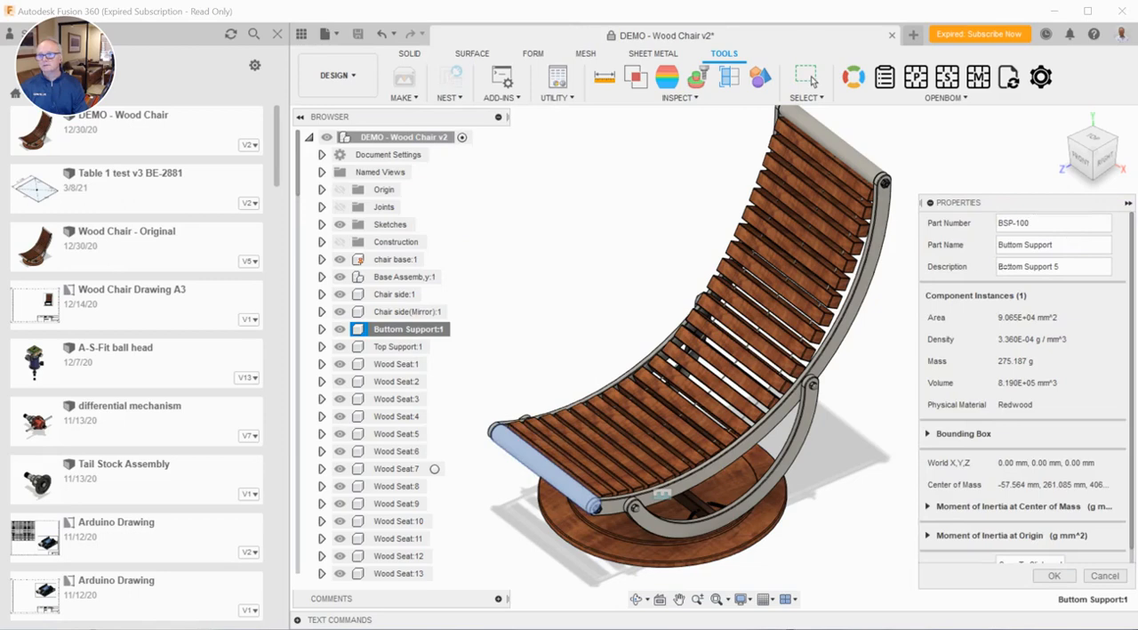
click(806, 77)
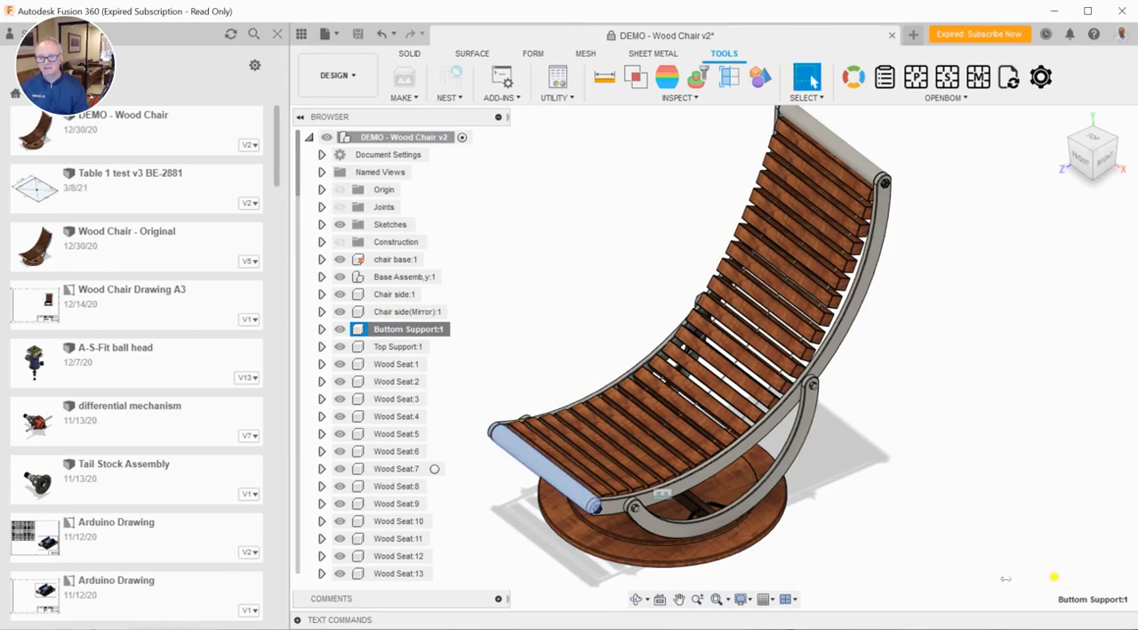